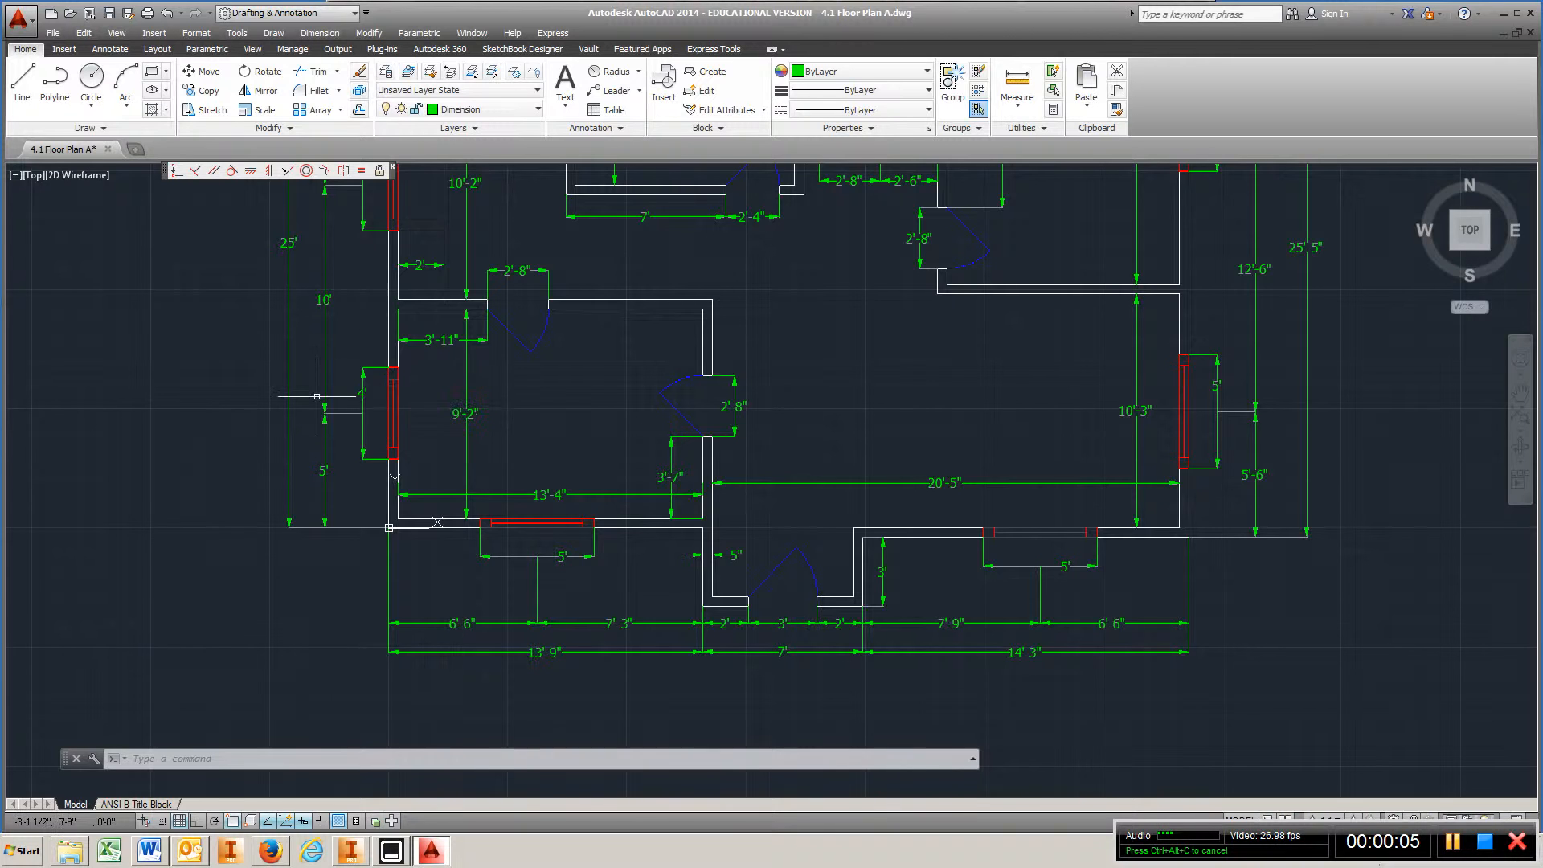
Zoom out in model space until the whole dimensioned floor plan is visible
scroll("down", 3)
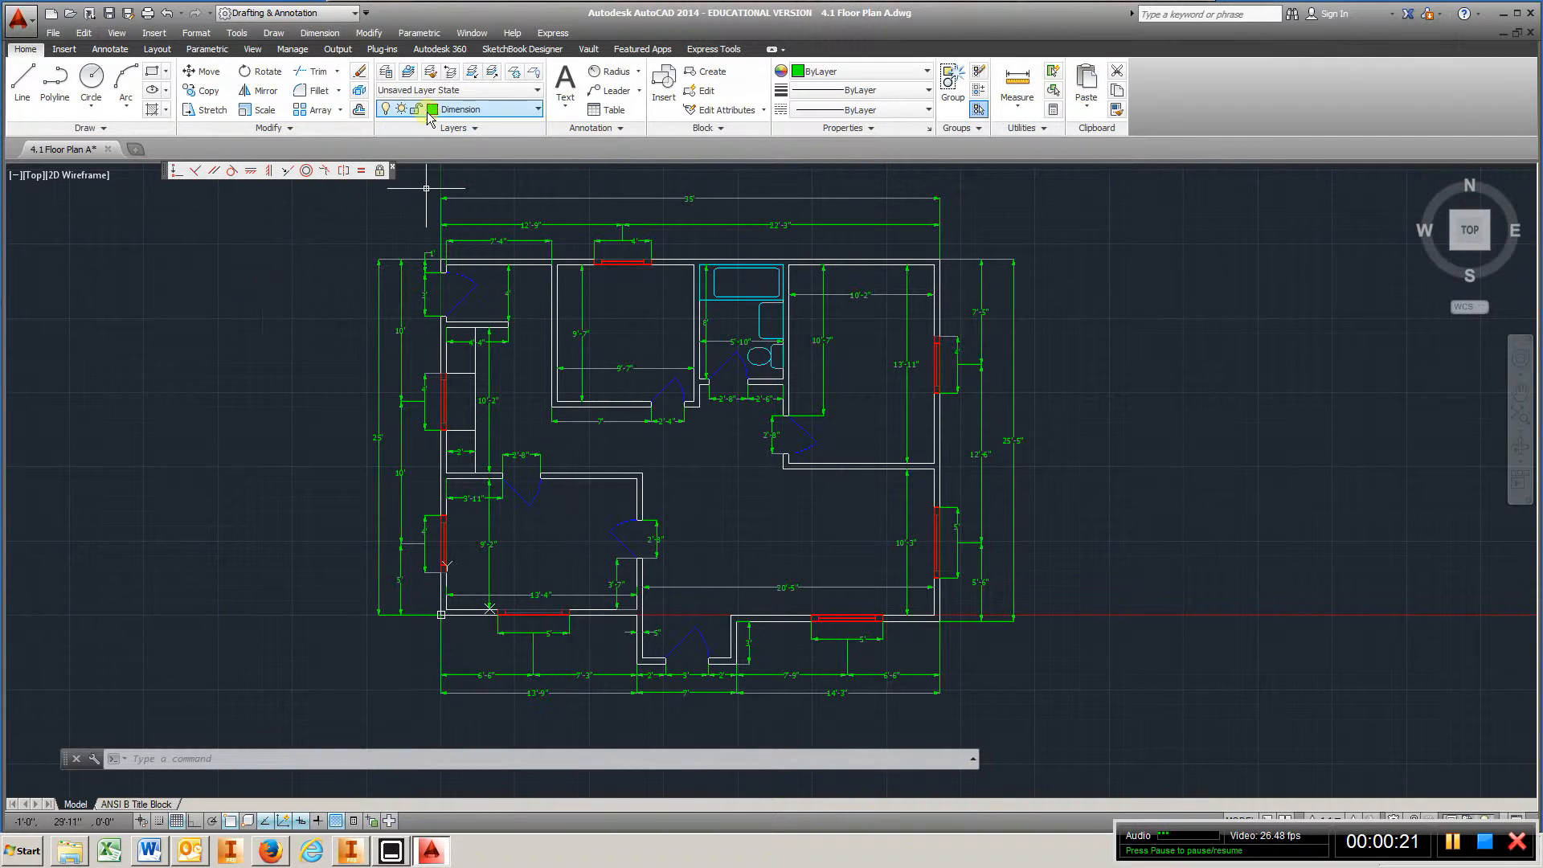
mouse_move(433, 115)
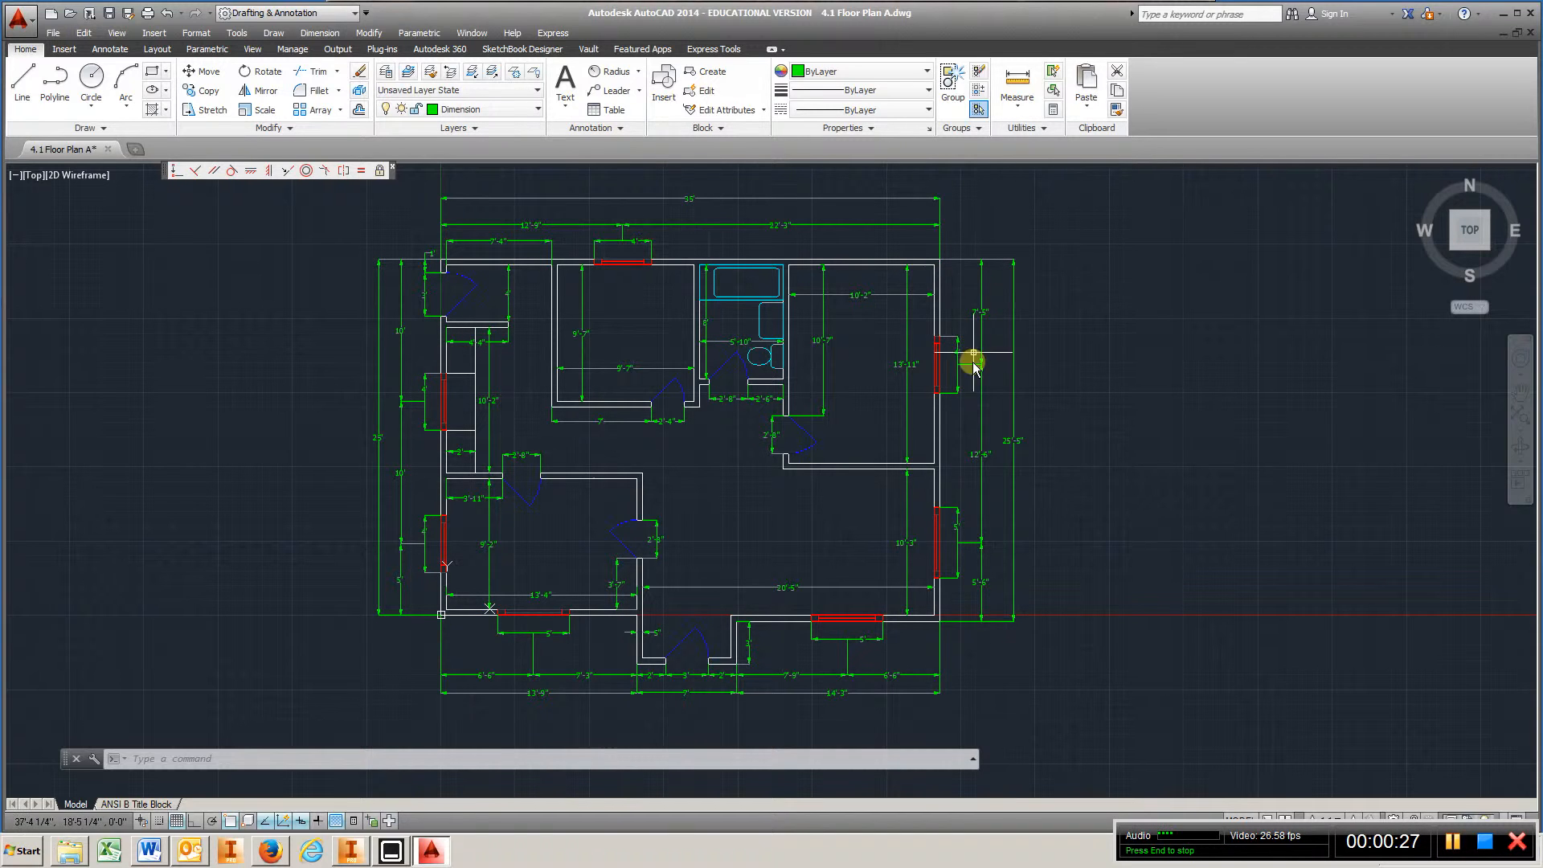
mouse_move(895, 608)
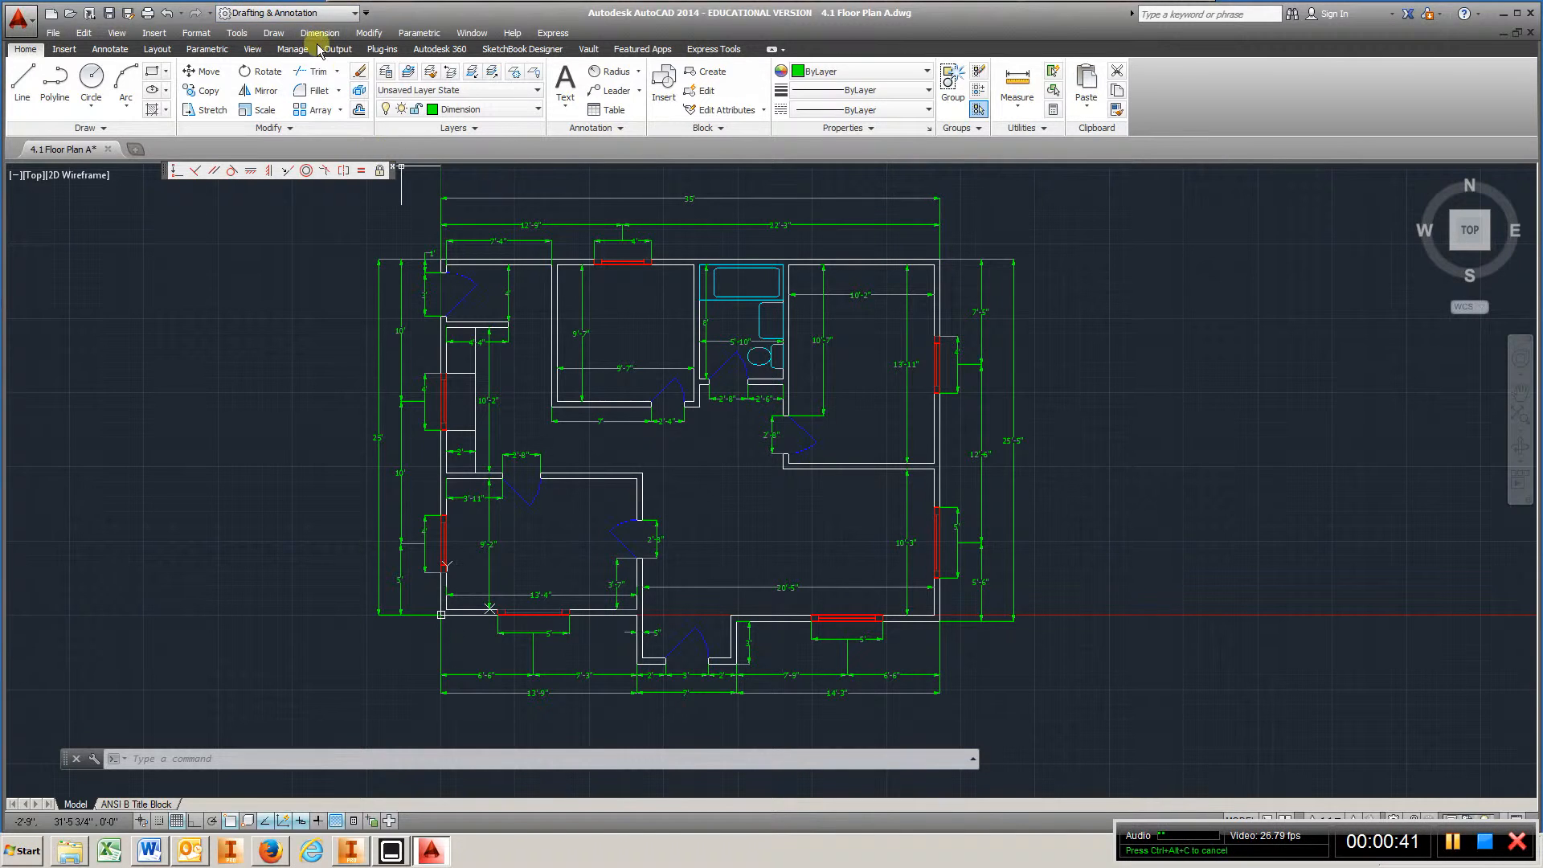
left_click(334, 71)
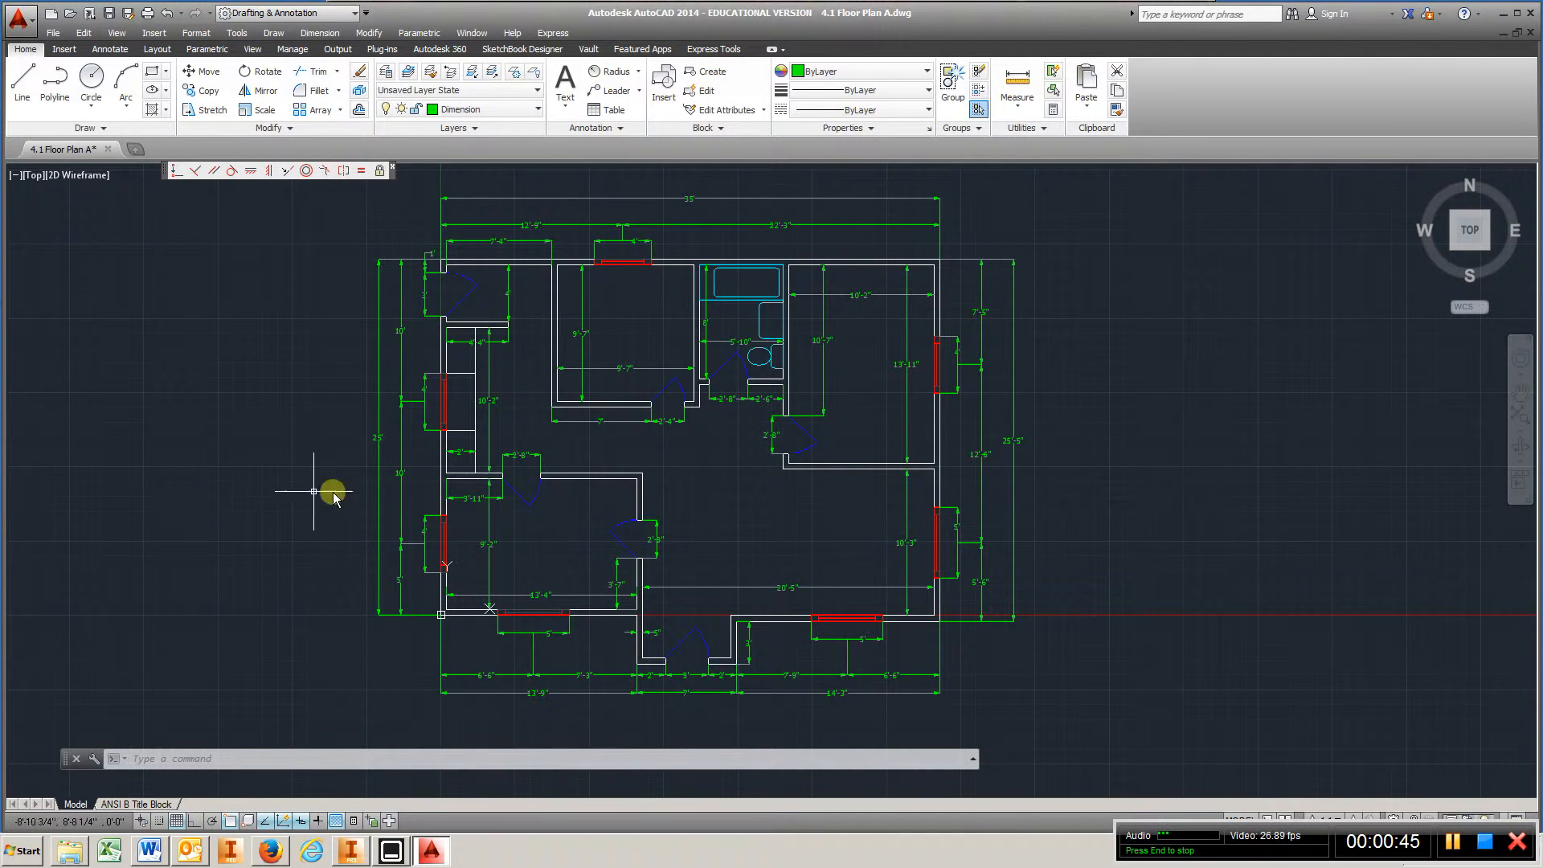
mouse_move(541, 648)
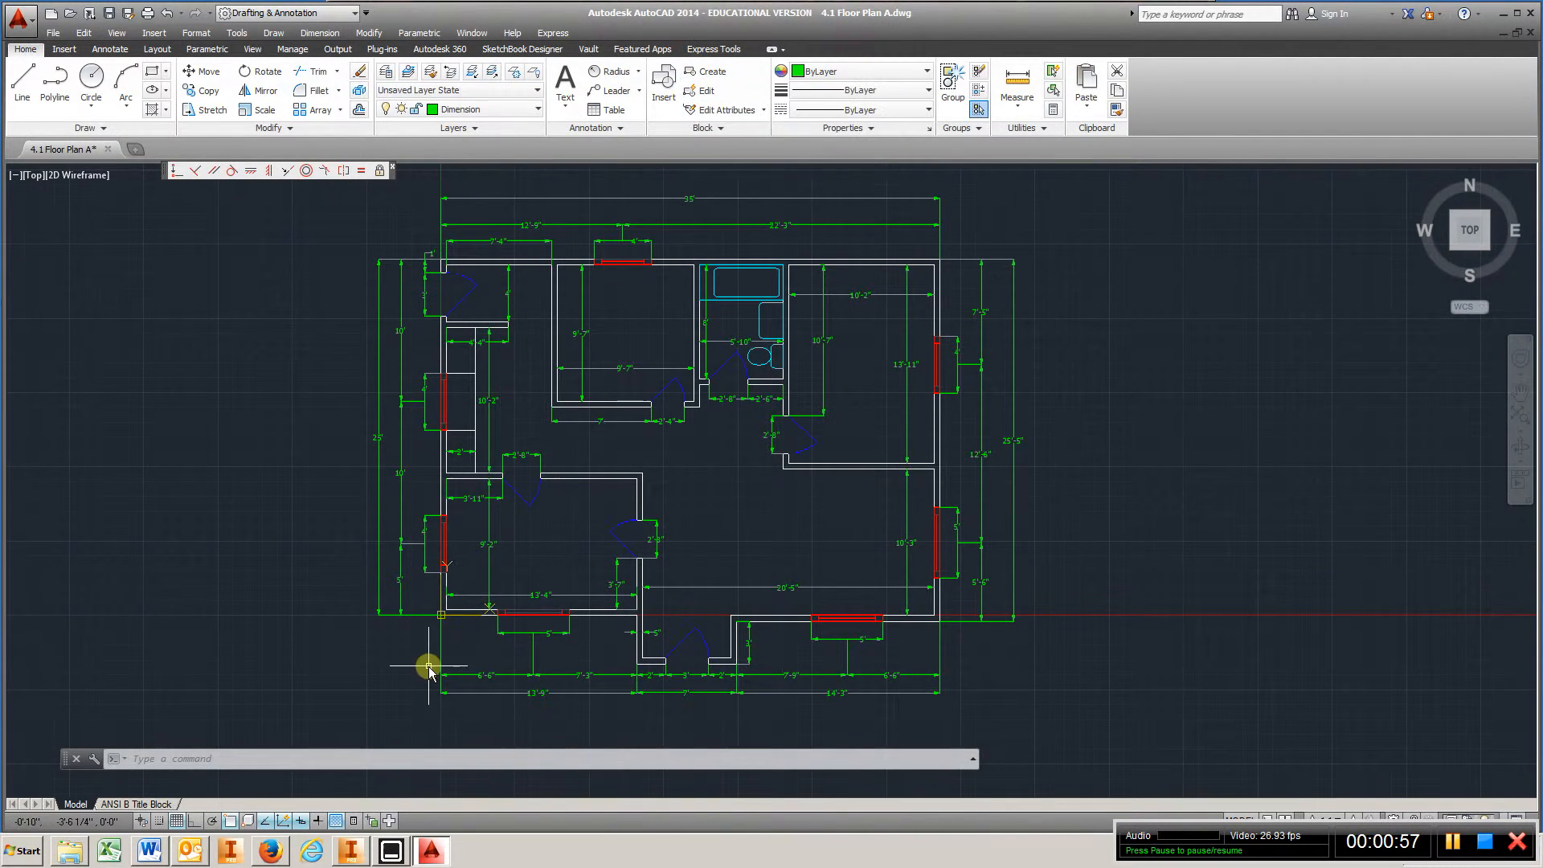
left_click(136, 803)
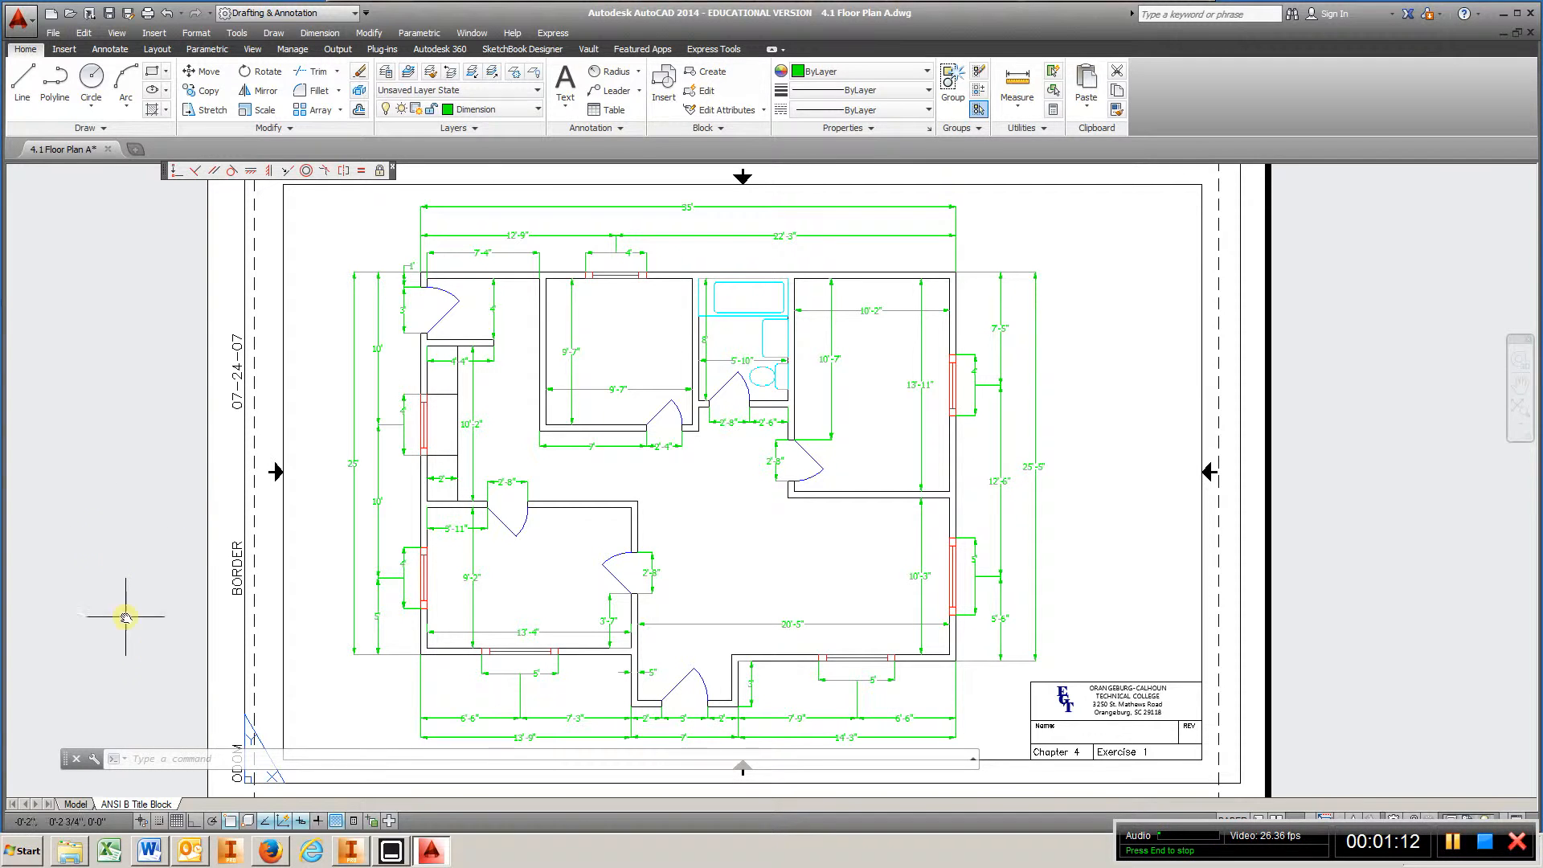
mouse_move(334, 364)
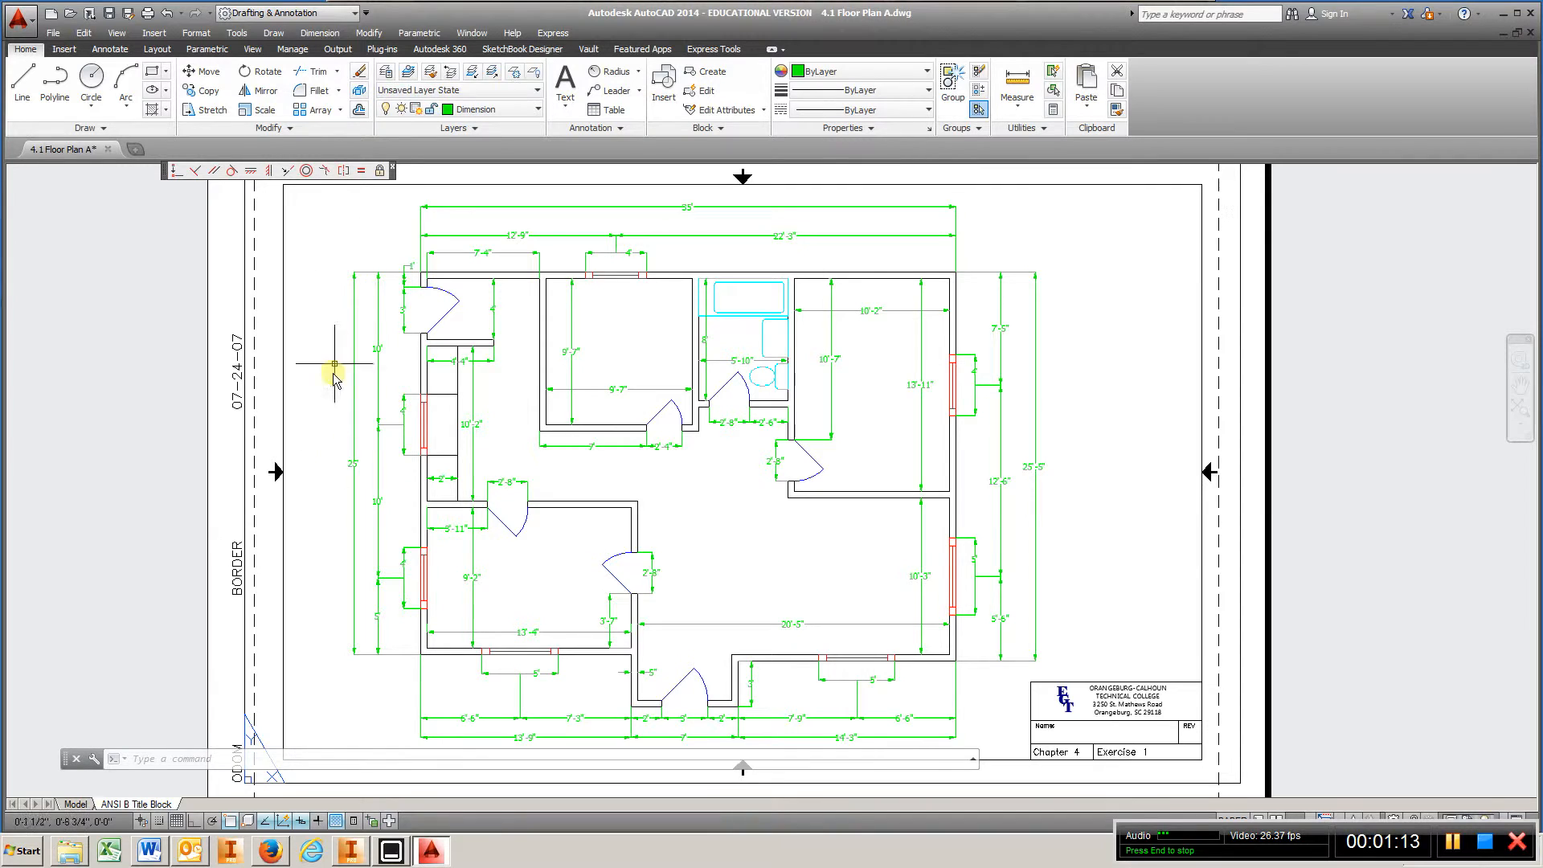
mouse_move(1198, 640)
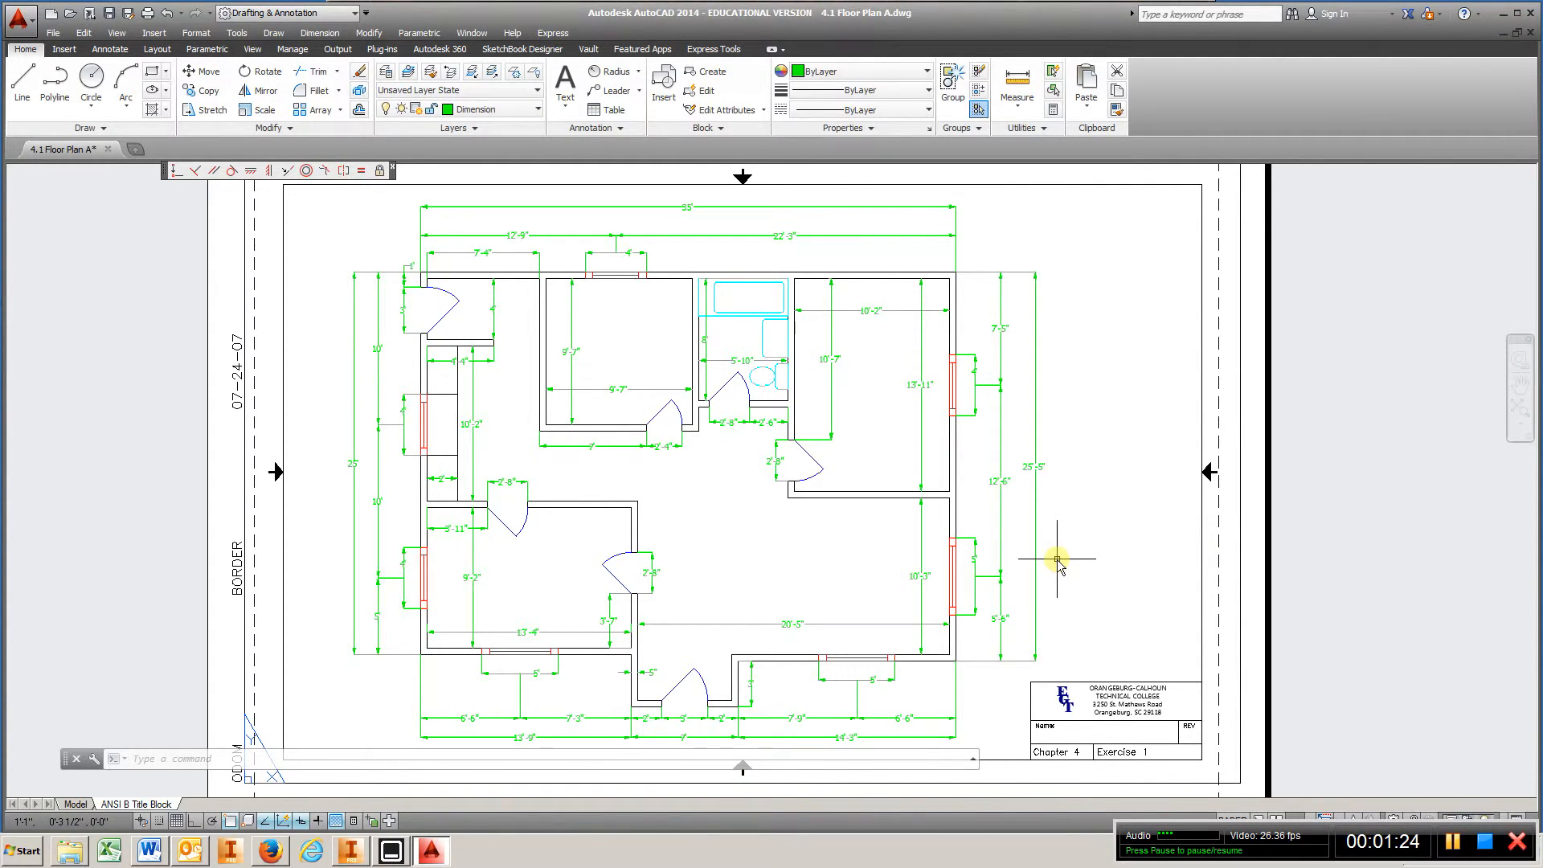
mouse_move(788, 385)
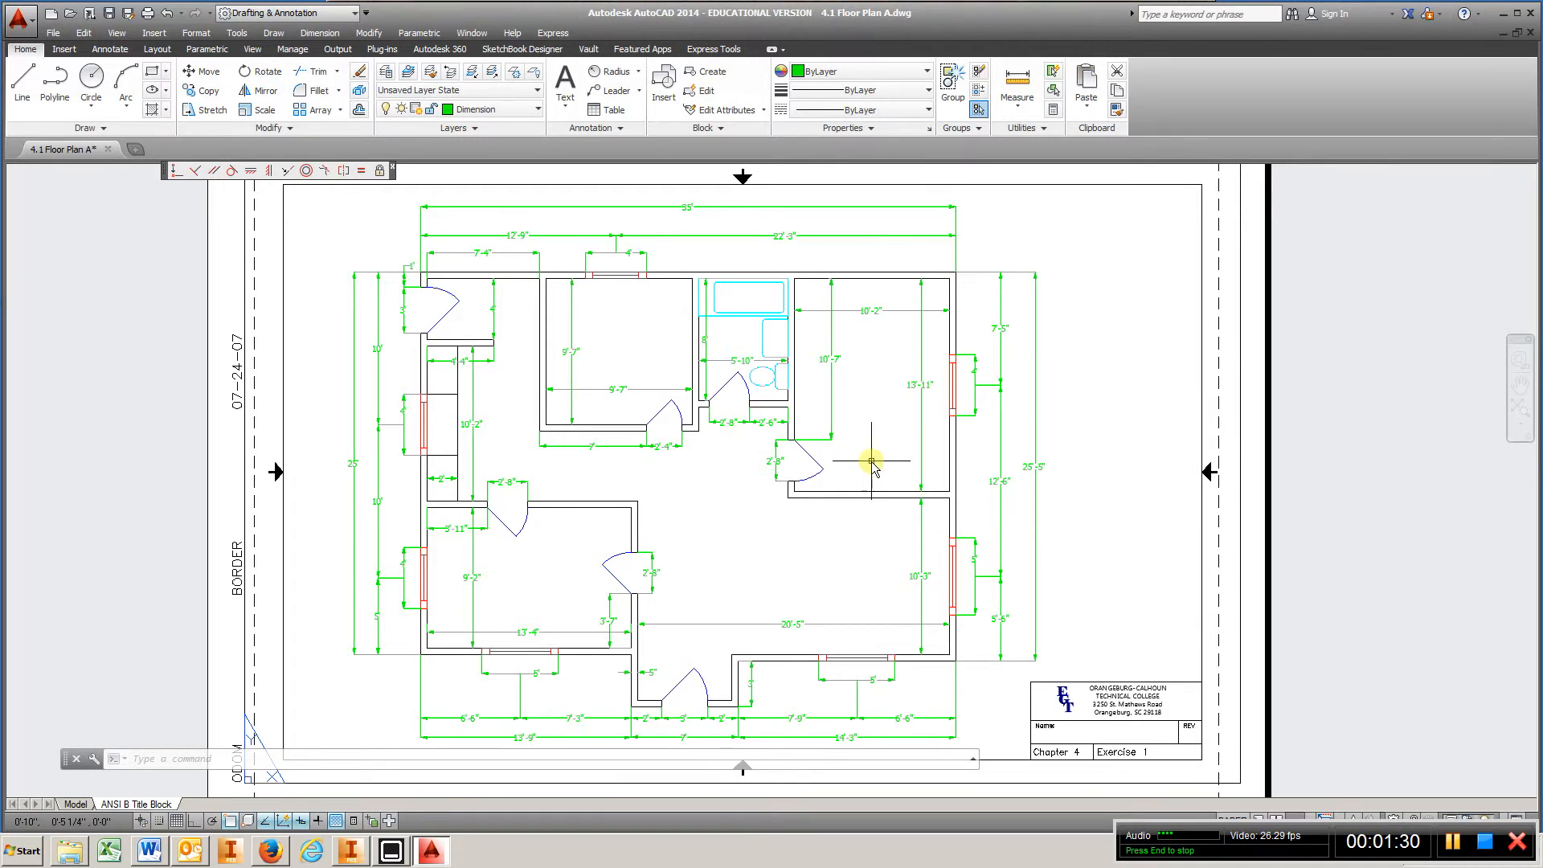
mouse_move(431, 504)
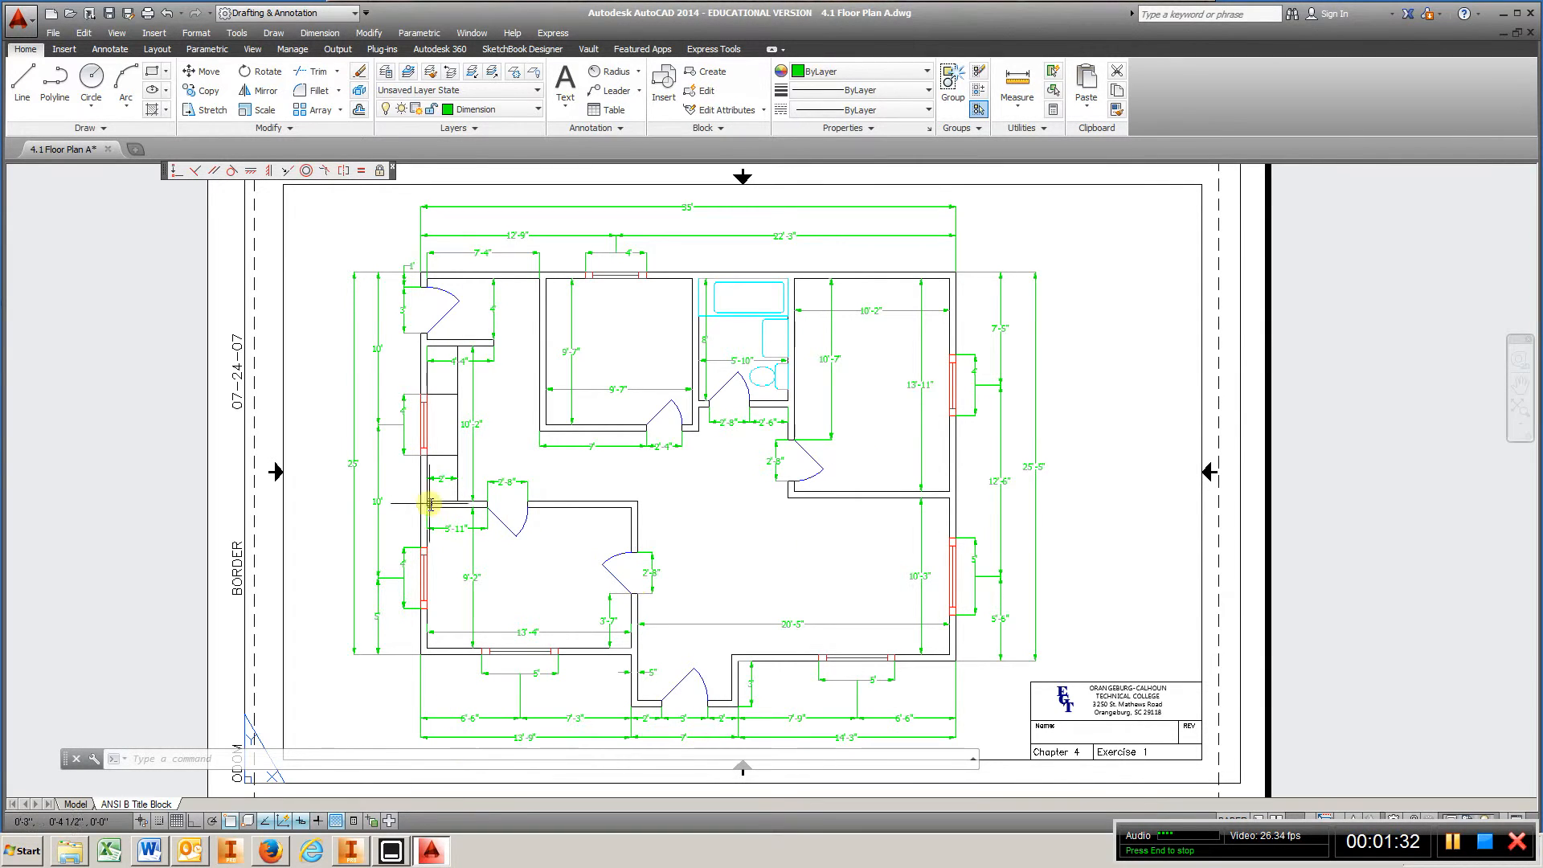